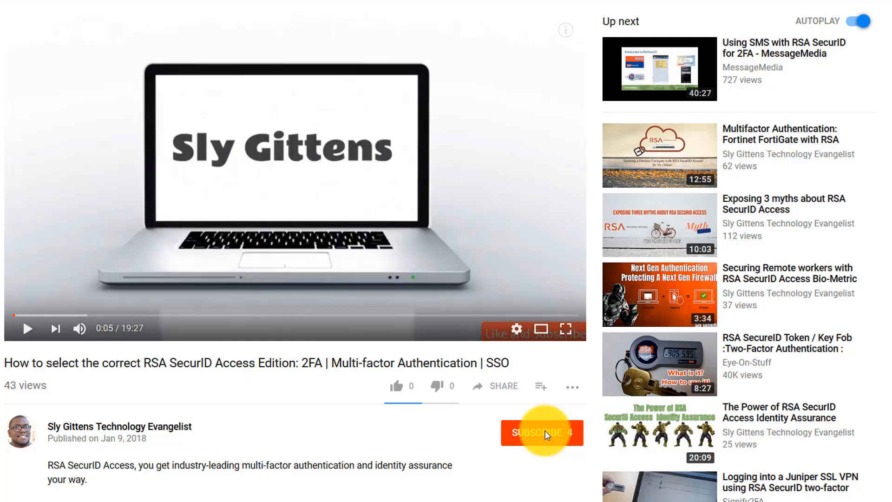
Play the demo video until the Ingram Micro Application Portal sign-in screen appears with credentials entered.
left_click(541, 433)
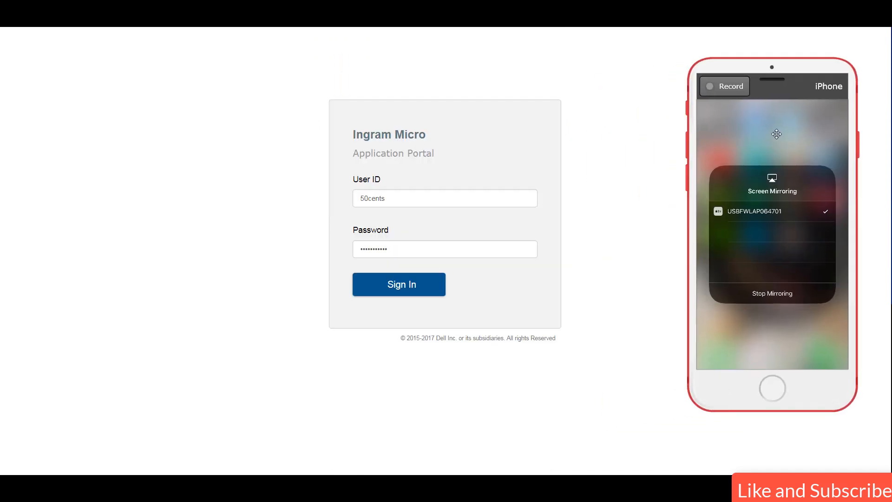
Sign in to the portal and reach the welcome page with Salesforce, Dropbox and AWS tiles.
left_click(398, 284)
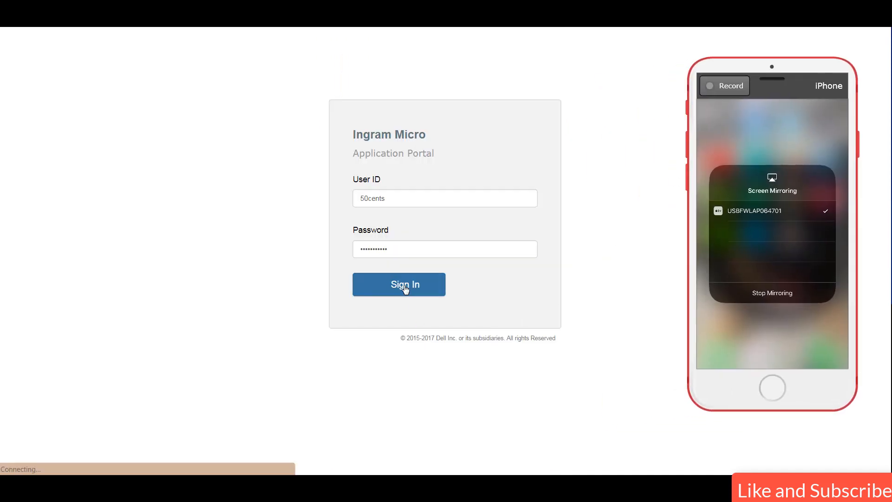
left_click(398, 284)
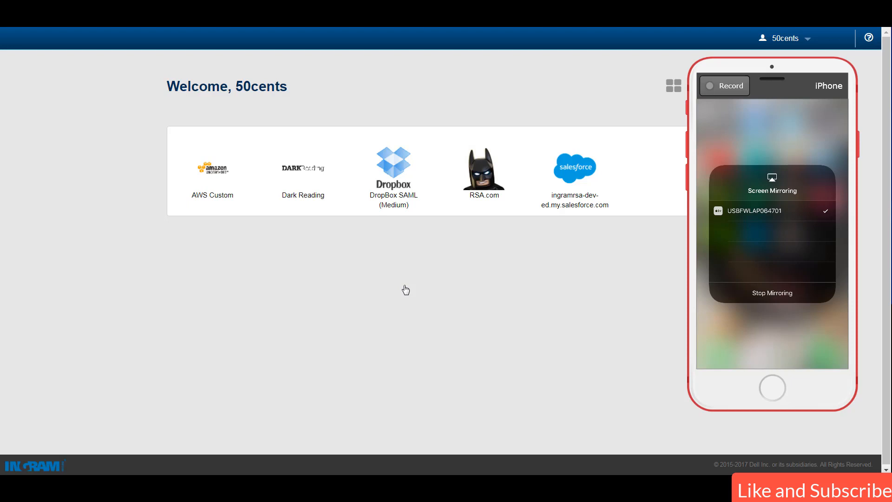
mouse_move(746, 124)
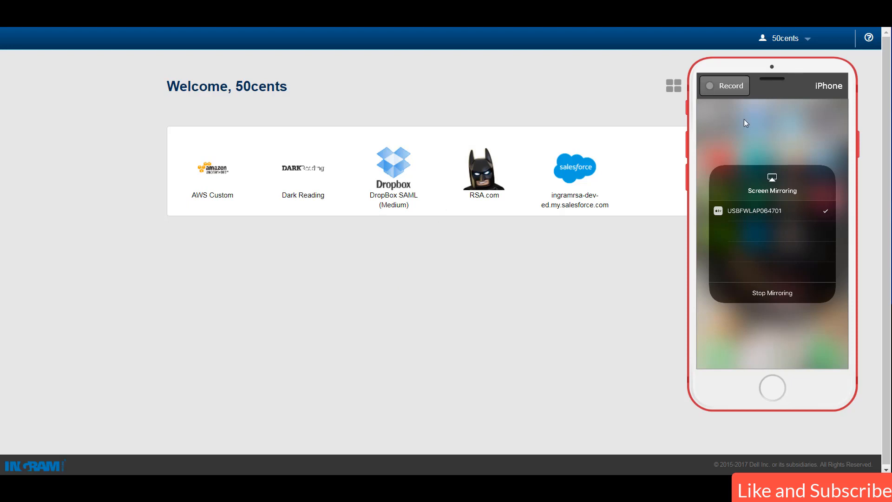
left_click(574, 167)
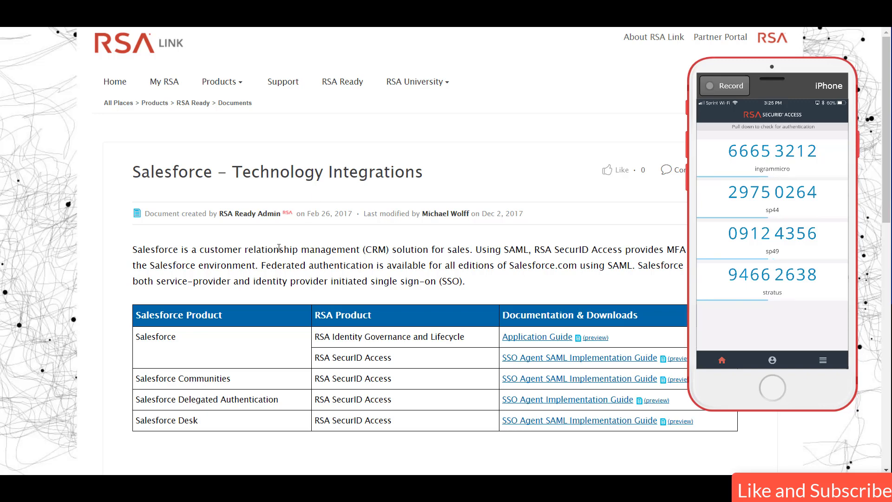
mouse_move(256, 356)
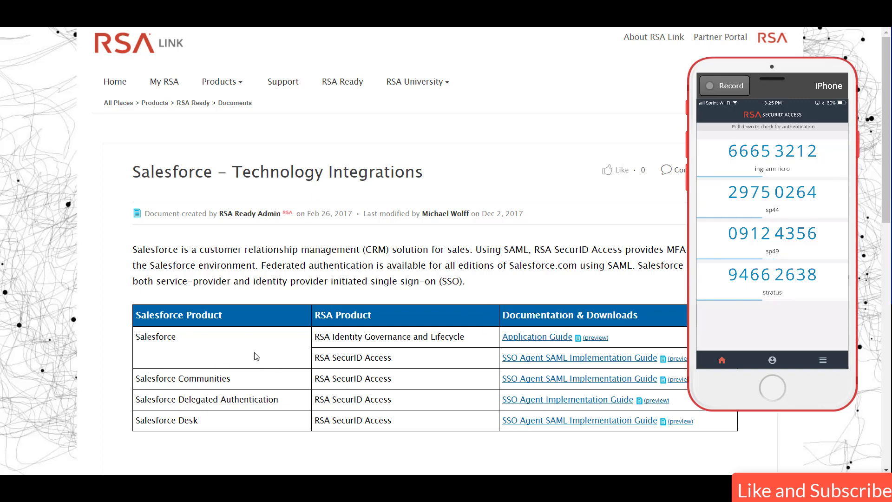
mouse_move(554, 365)
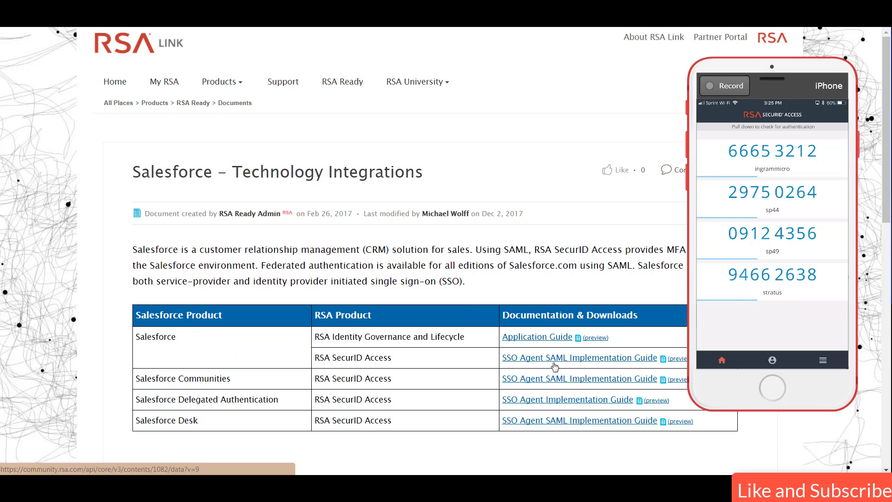
Open the Salesforce SSO Agent SAML Implementation Guide PDF for RSA SecurID Access.
left_click(579, 357)
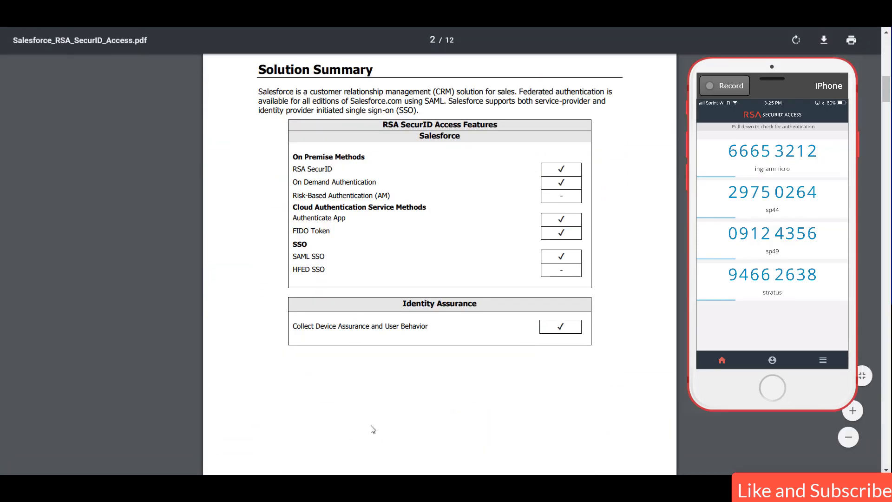
mouse_move(263, 287)
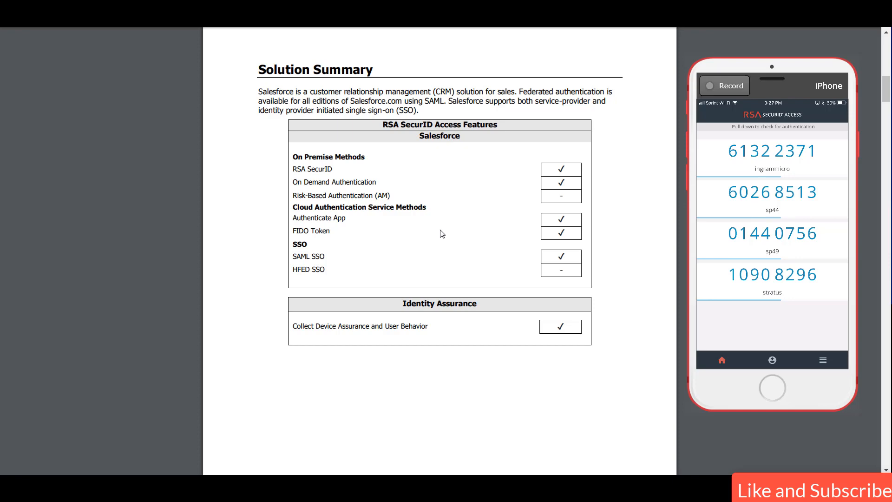
mouse_move(802, 308)
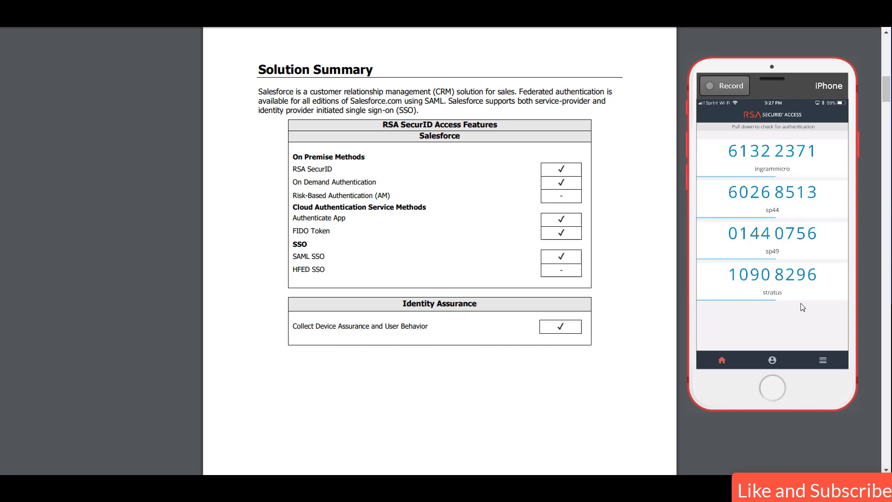